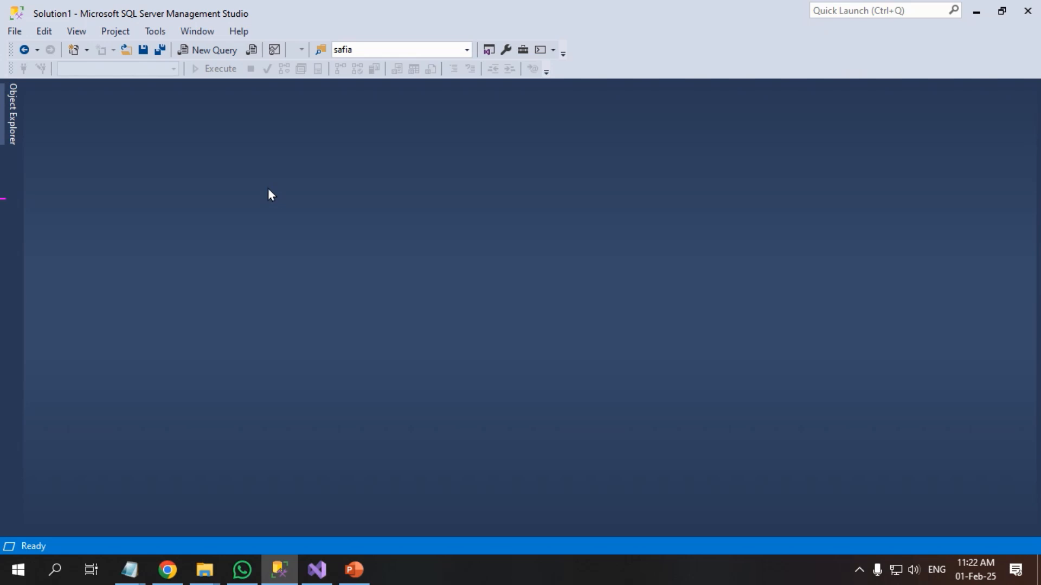
pyautogui.moveTo(206, 215)
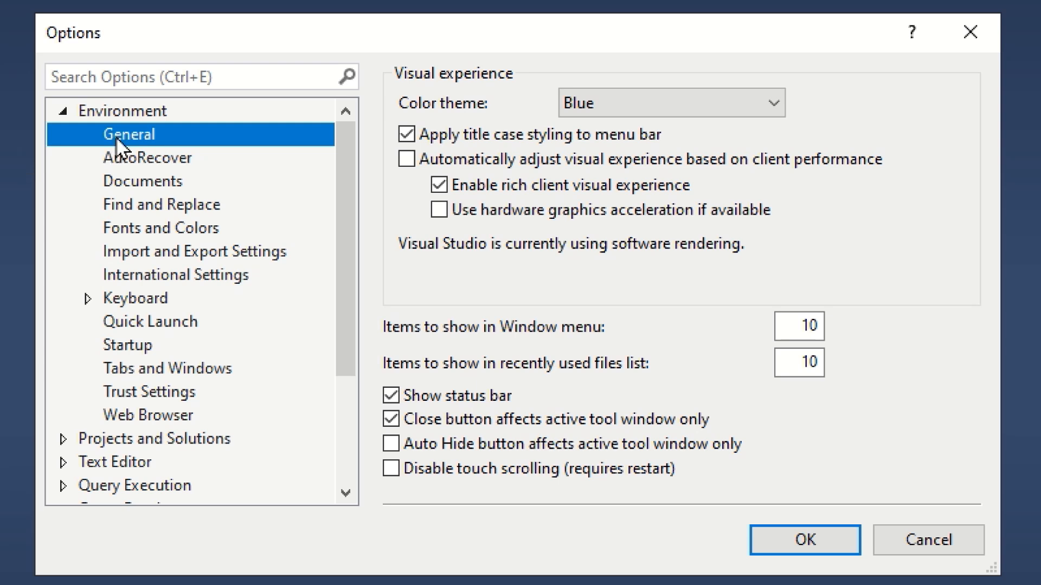
pyautogui.moveTo(158, 379)
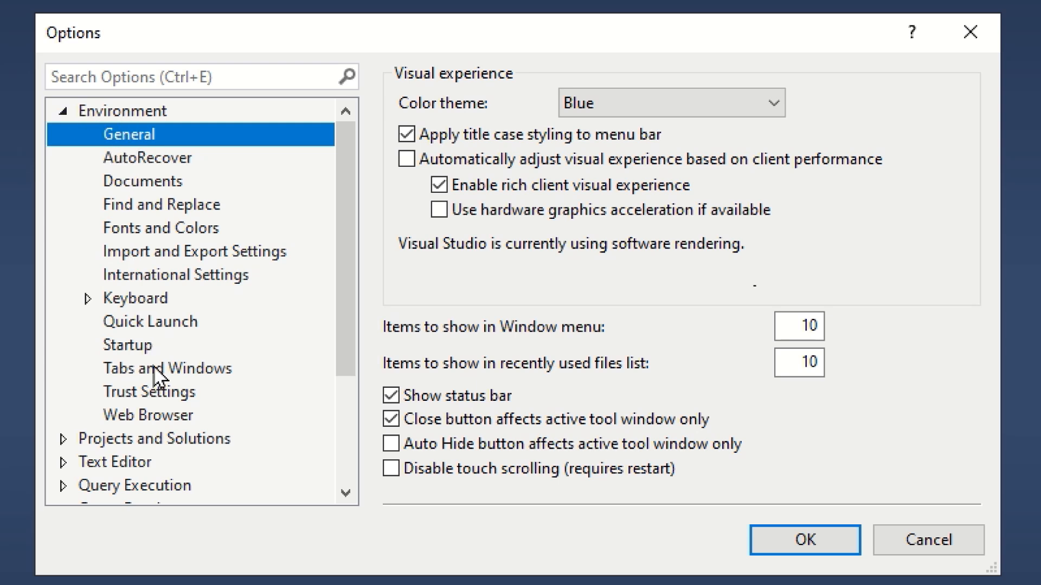
# Enable 'Show pinned tabs in a separate row' under Environment > Tabs and Windows
pyautogui.click(168, 368)
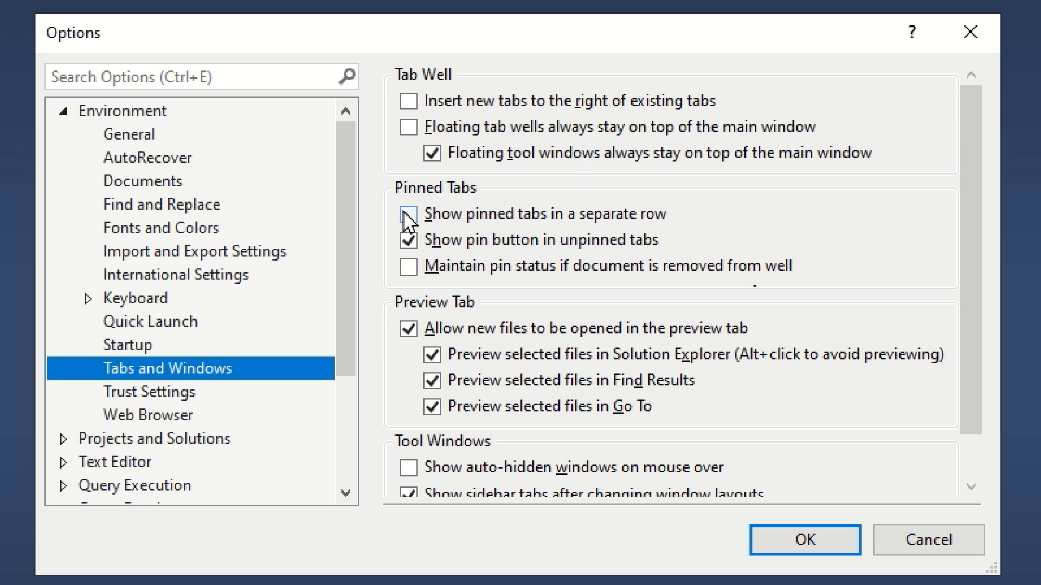
pyautogui.click(409, 213)
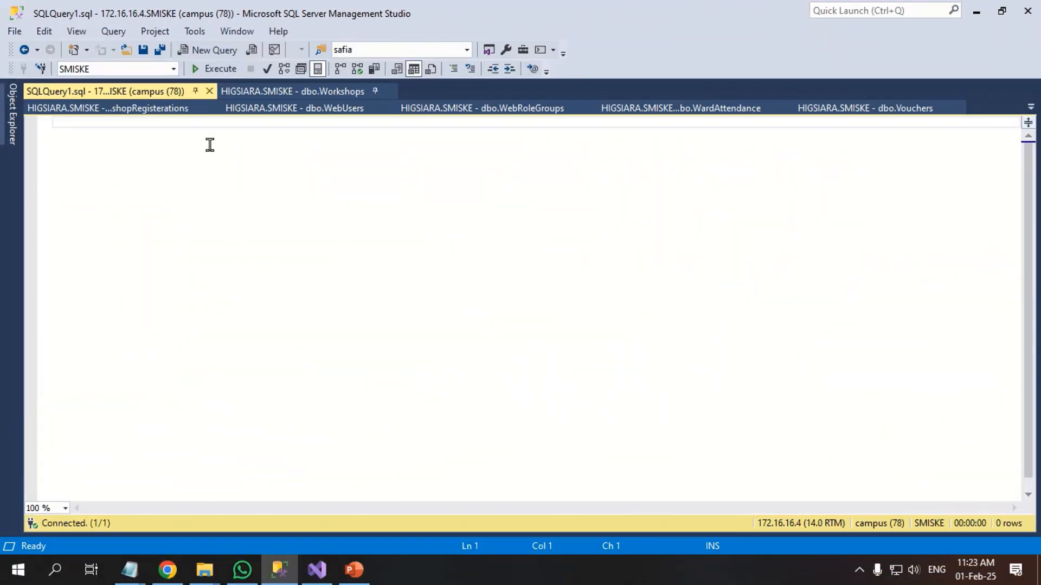
pyautogui.moveTo(375, 91)
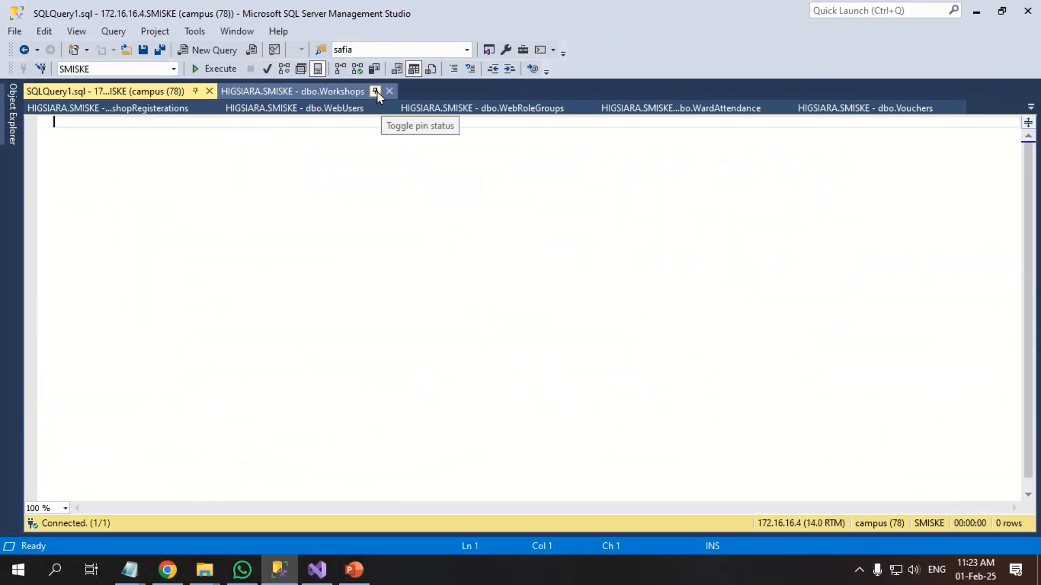
# Pin the dbo.Workshops and dbo.WorkshopRegistrations table tabs into the pinned row
pyautogui.click(374, 91)
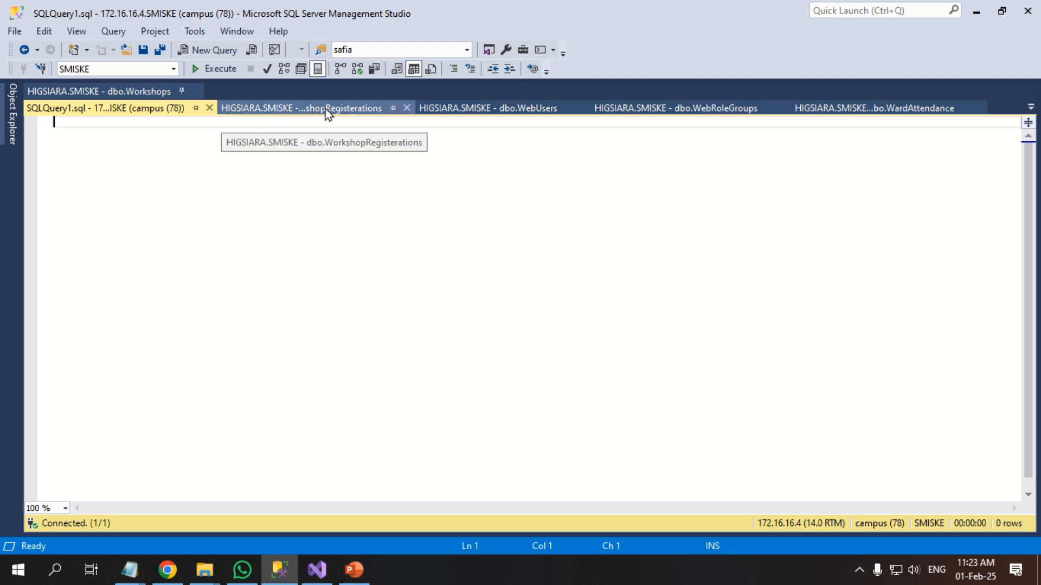
pyautogui.click(478, 108)
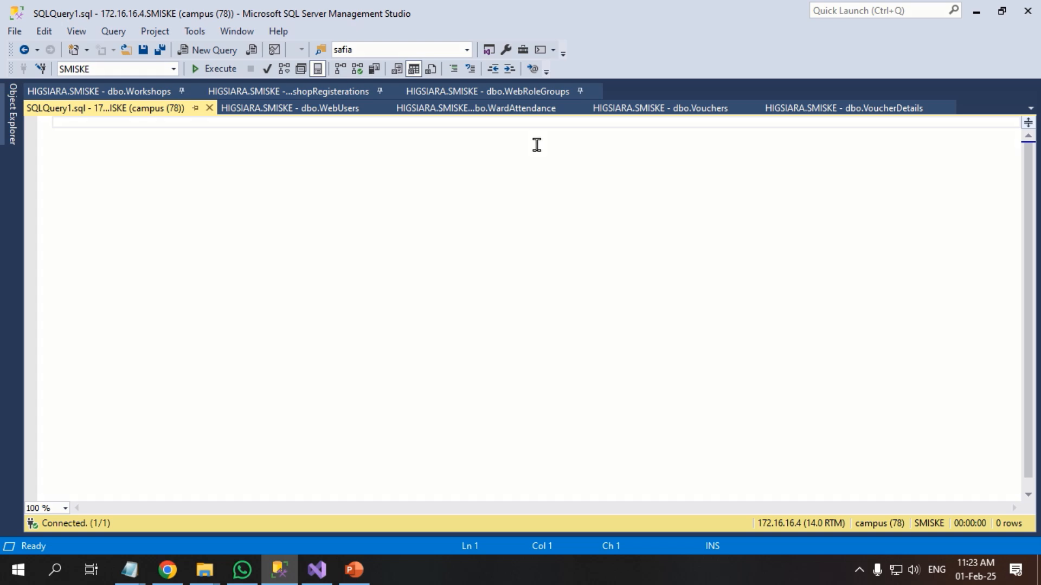
pyautogui.click(91, 91)
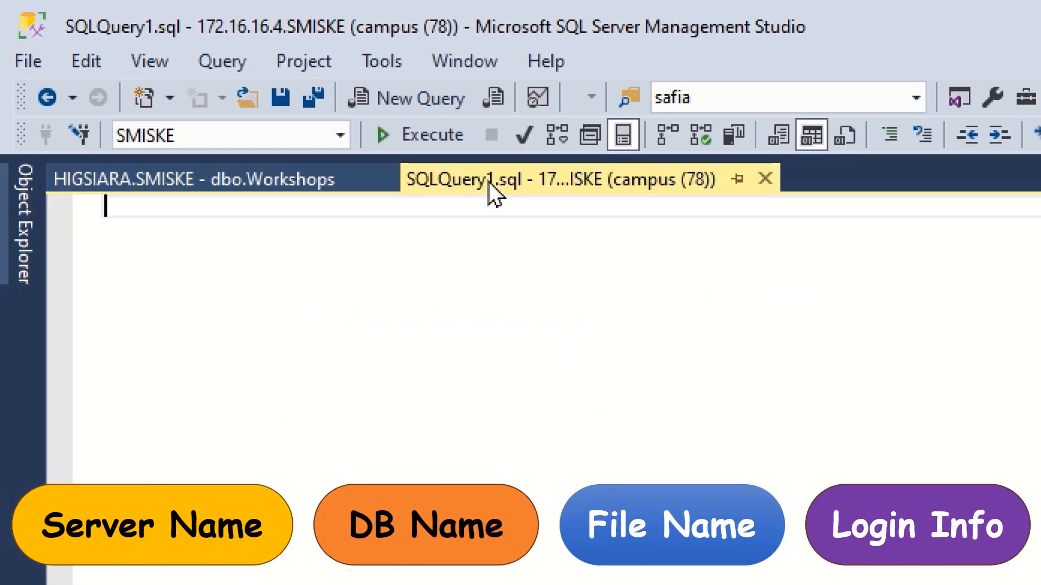
pyautogui.moveTo(567, 189)
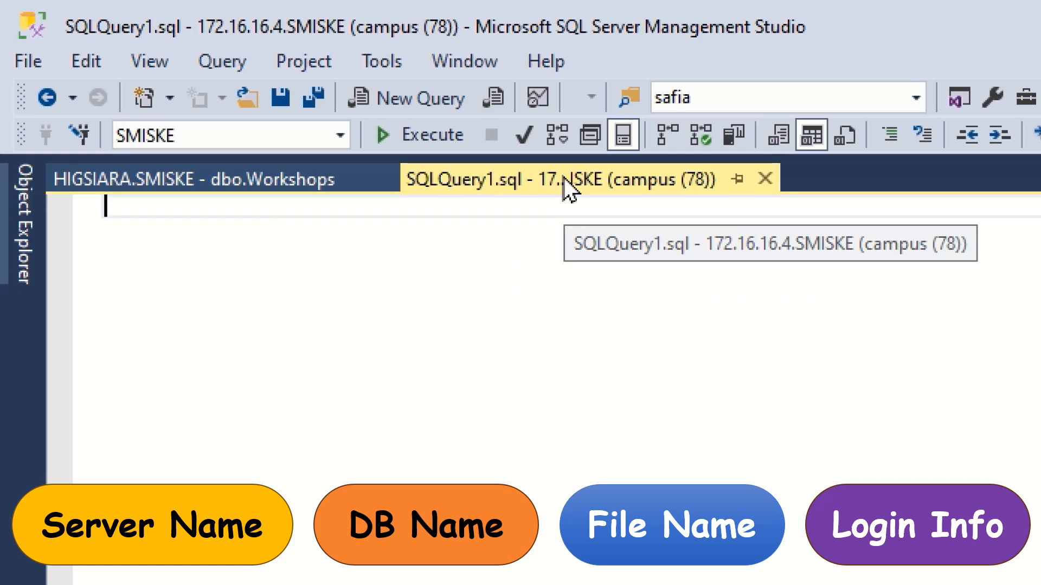
pyautogui.moveTo(624, 194)
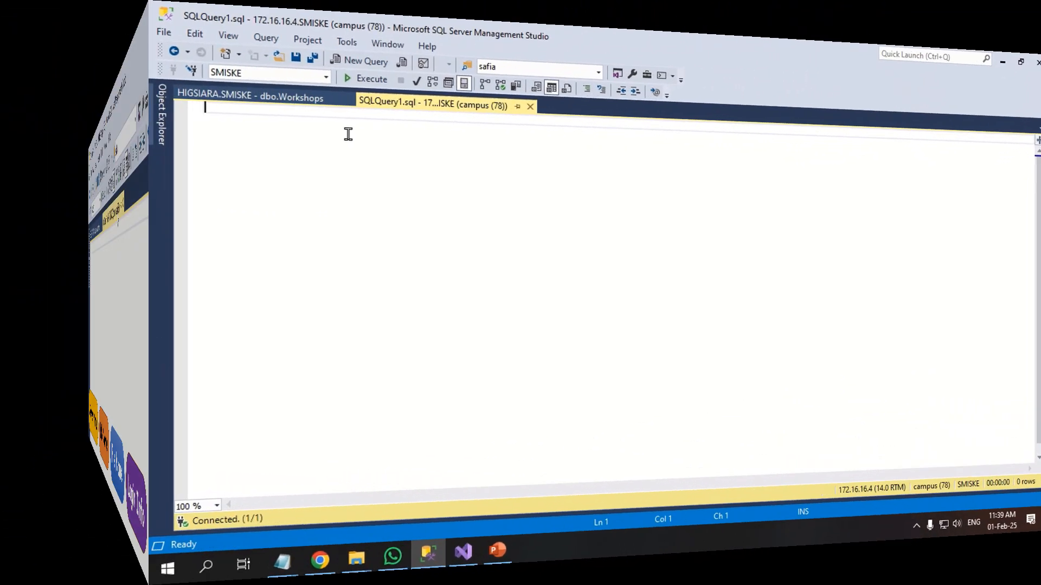
# Open the Editor Tab and Status Bar options page
pyautogui.click(194, 31)
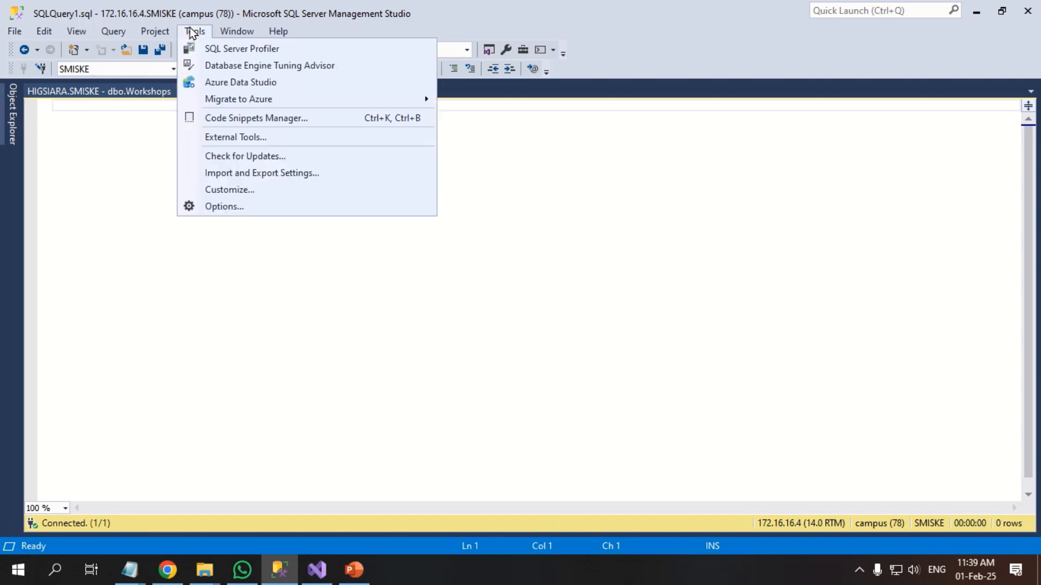
pyautogui.click(224, 207)
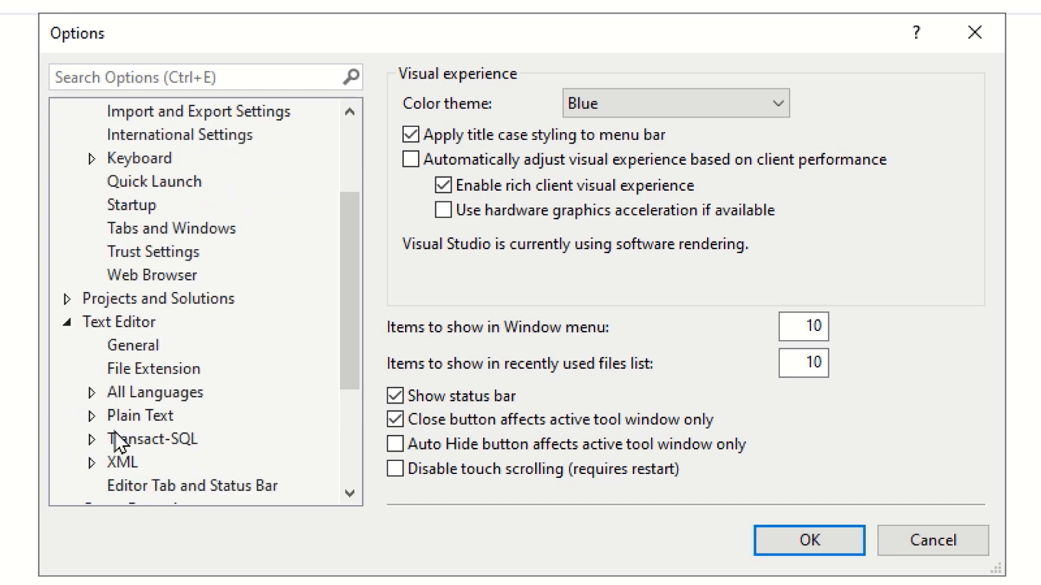
pyautogui.click(192, 415)
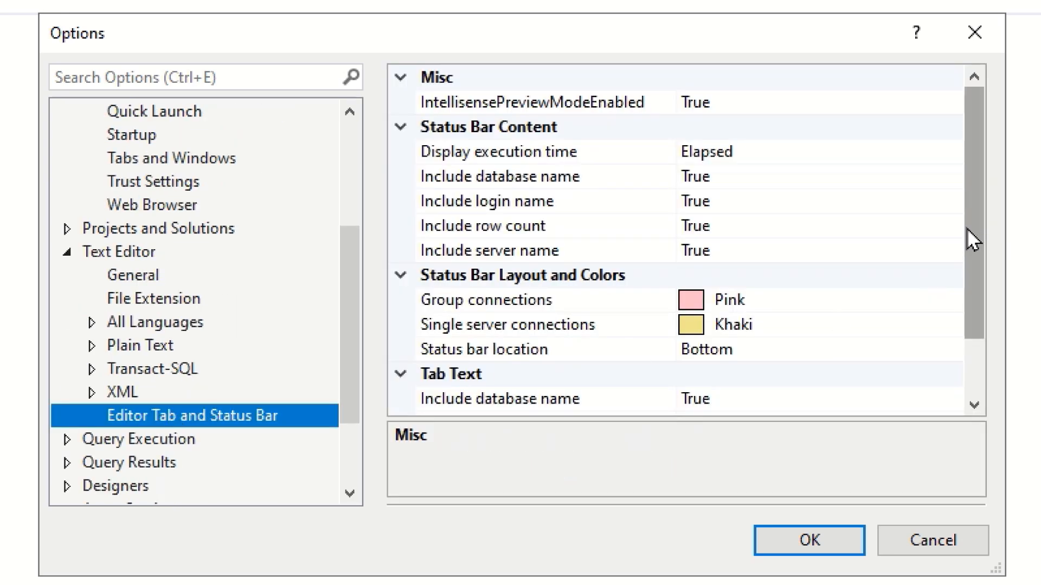
pyautogui.scroll(-3)
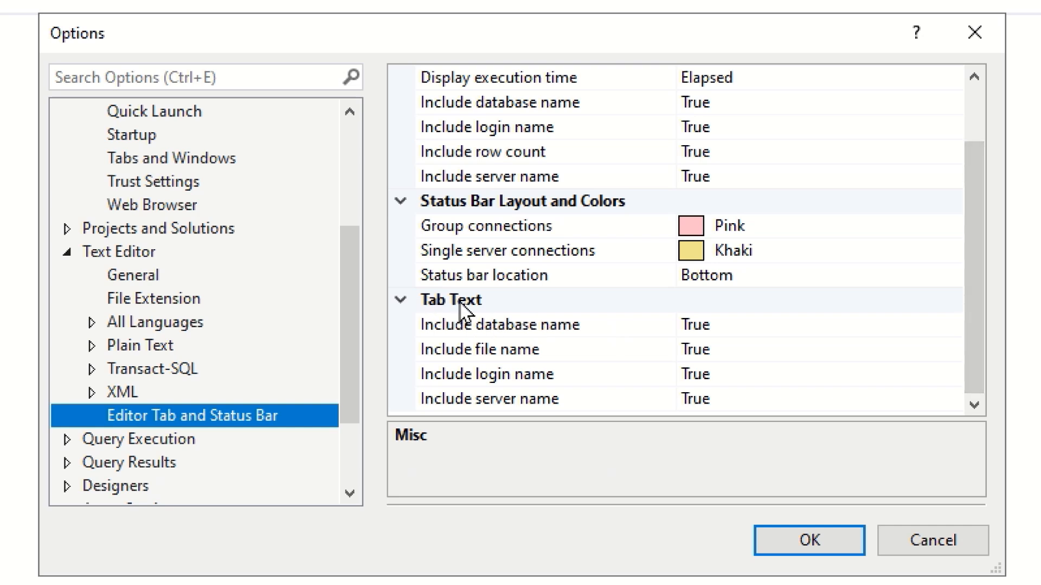
# Set the tab text's database and login name settings to False and apply
pyautogui.click(498, 324)
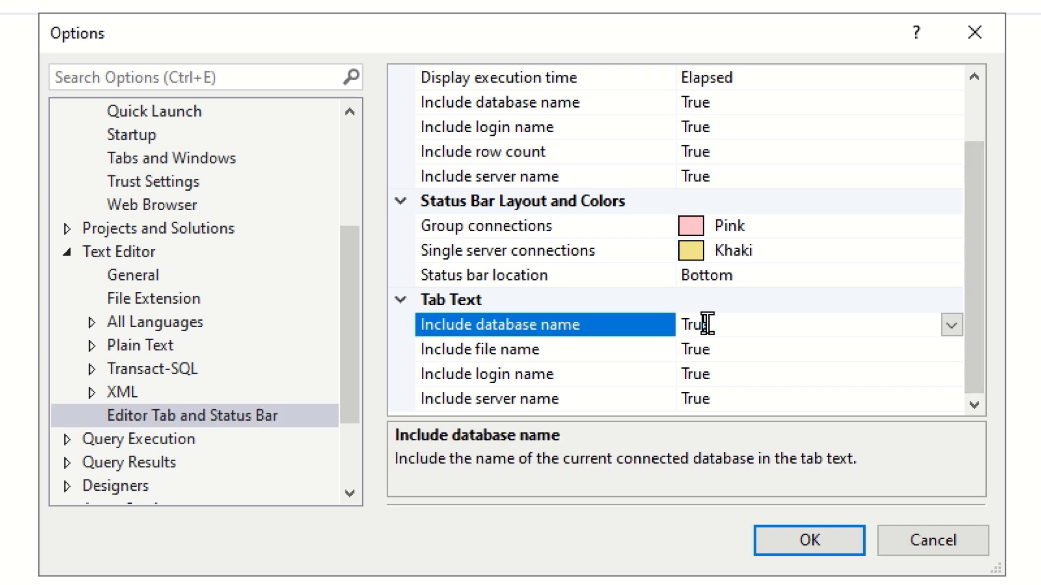
pyautogui.click(950, 324)
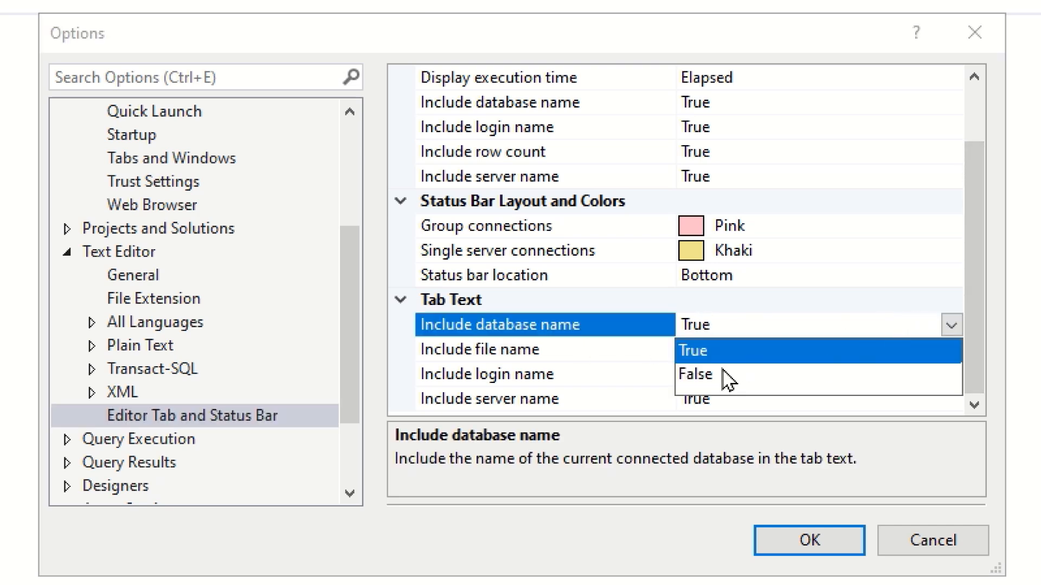
pyautogui.click(695, 373)
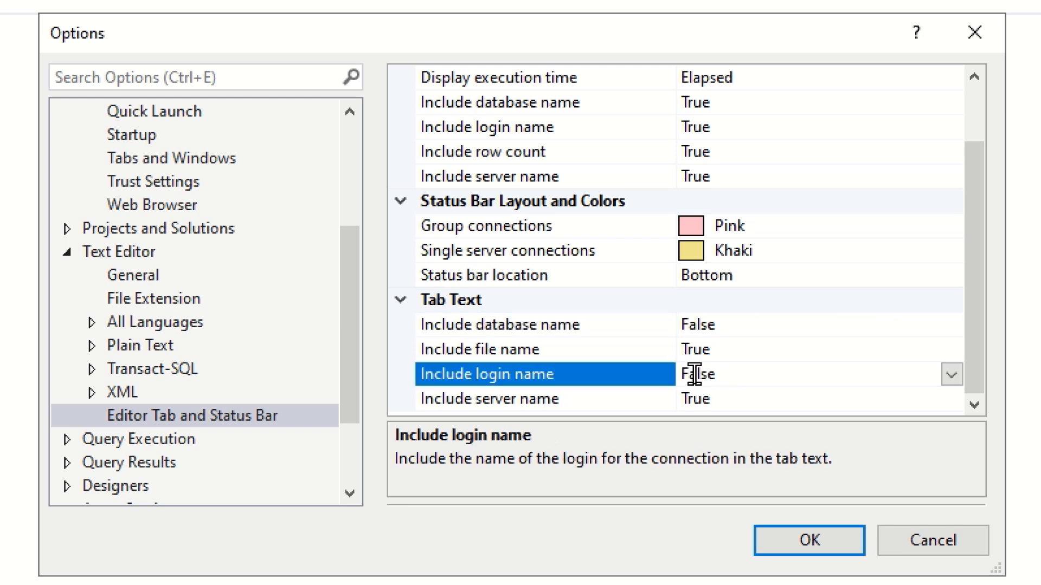
pyautogui.click(488, 398)
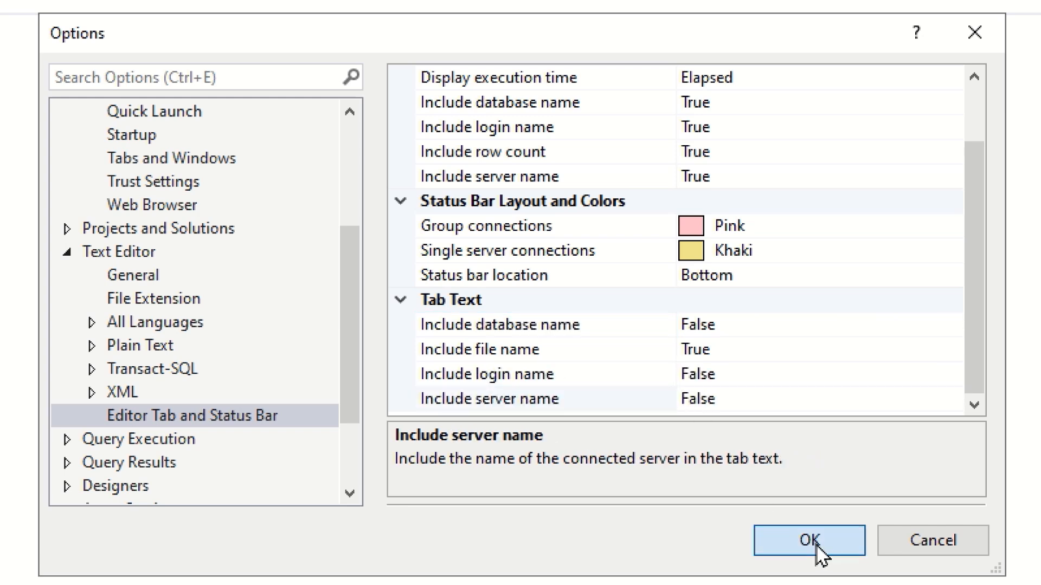
pyautogui.click(809, 541)
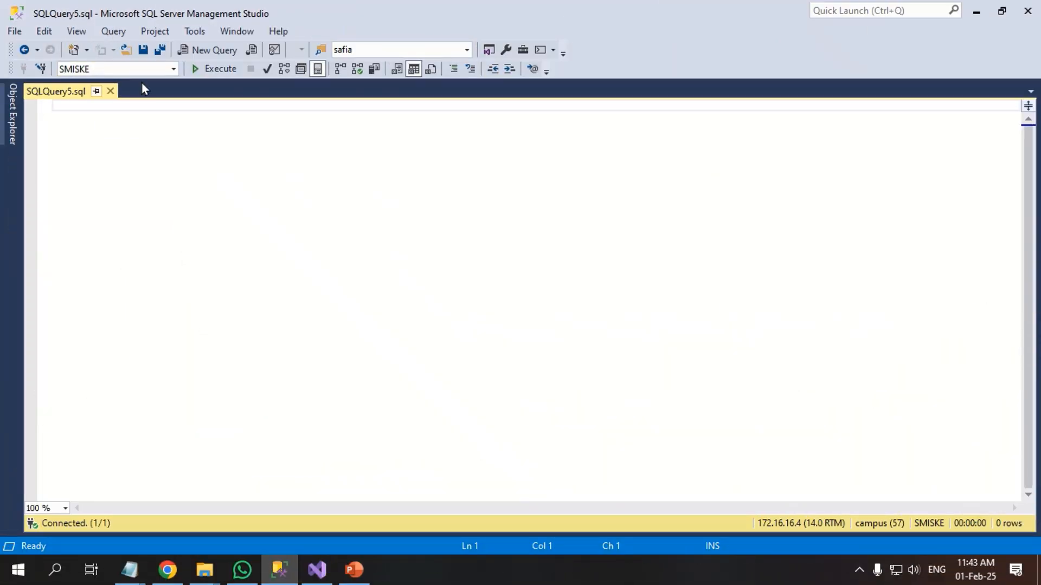
# Create a new query showing the short SQLQuery6.sql title, then close the query tabs
pyautogui.click(209, 49)
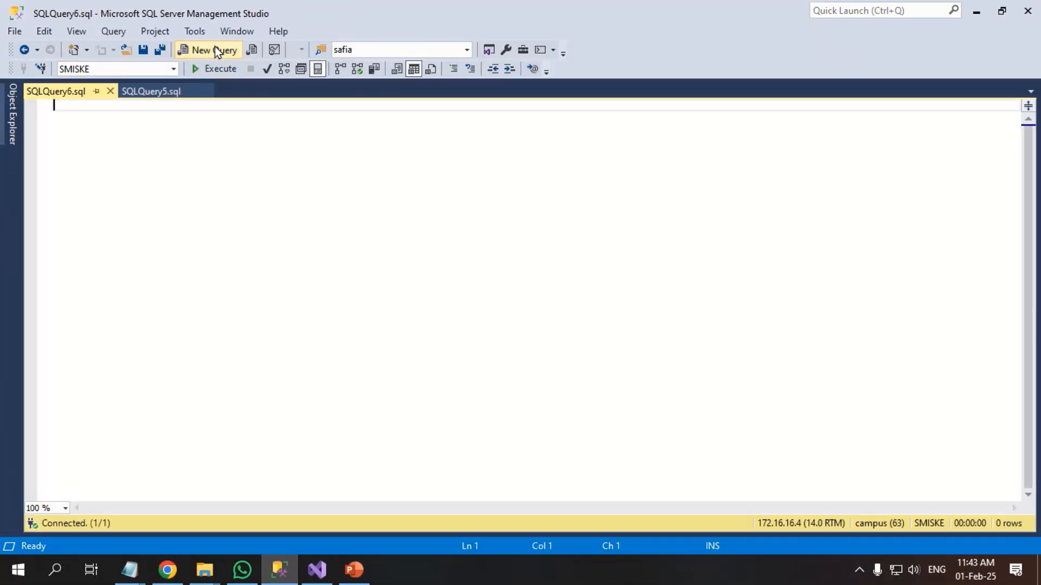
pyautogui.click(212, 50)
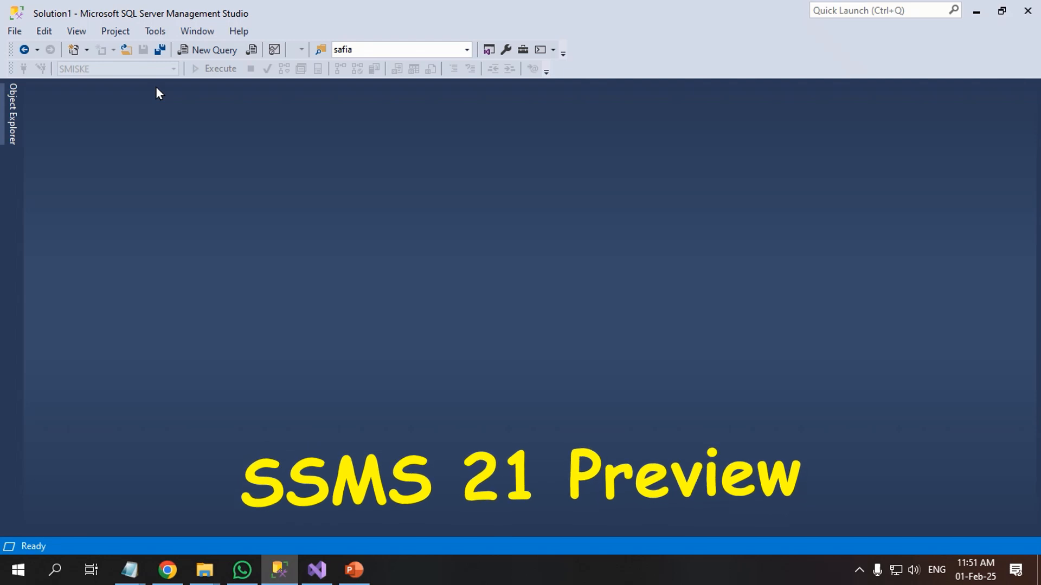
# Run Tools > Check for Updates to open the SSMS 21 Preview release notes
pyautogui.click(155, 31)
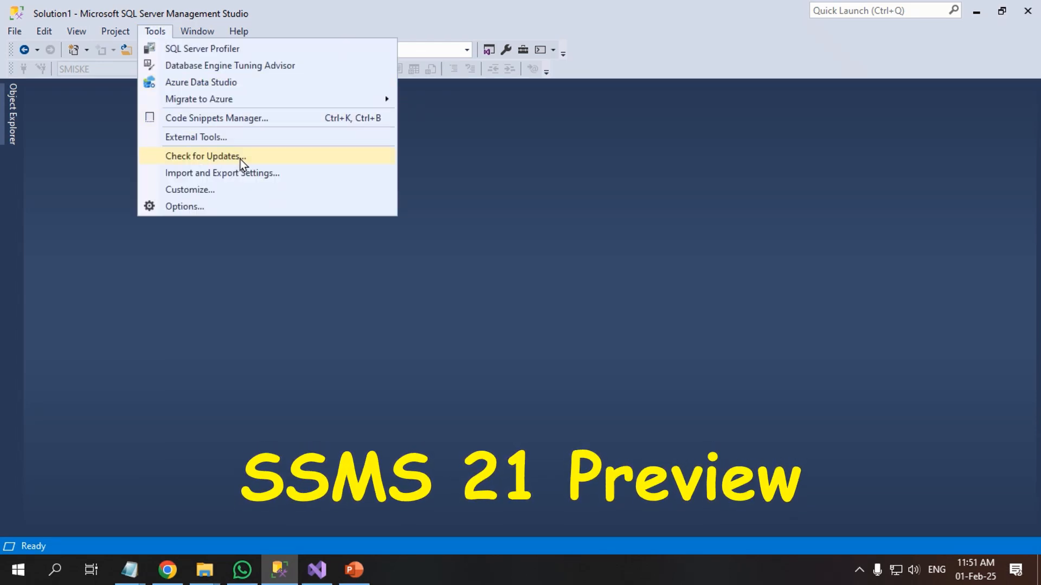
pyautogui.click(202, 156)
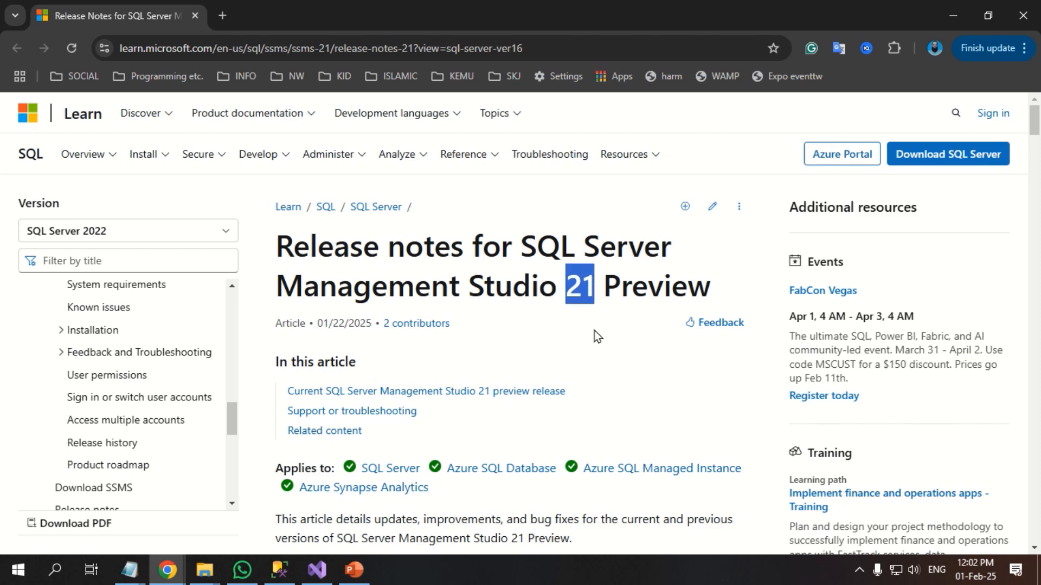
# Save the vs_SSMS installer from the current SSMS 21 preview release link to Downloads
pyautogui.scroll(-3)
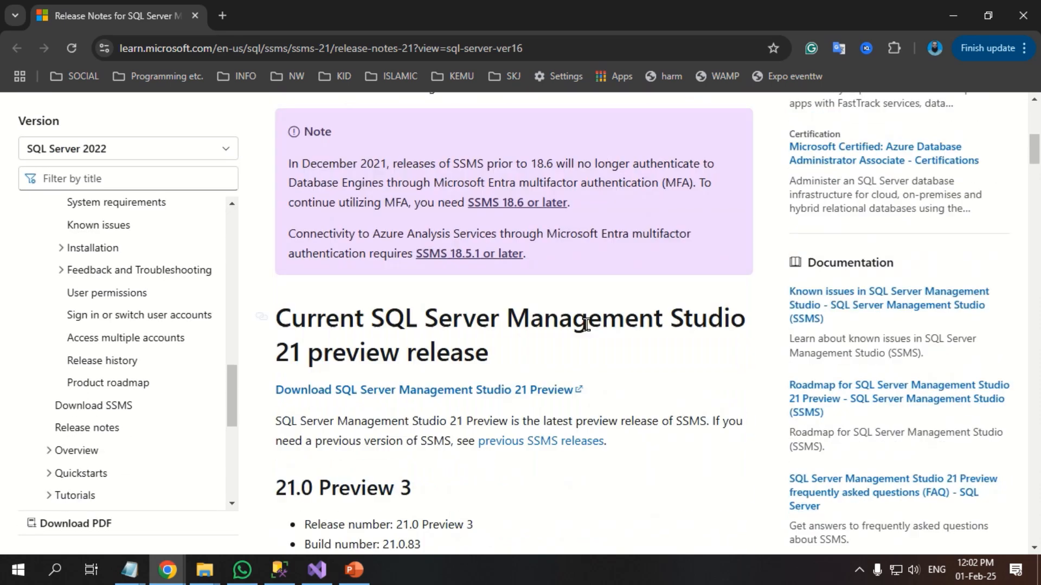
pyautogui.scroll(-3)
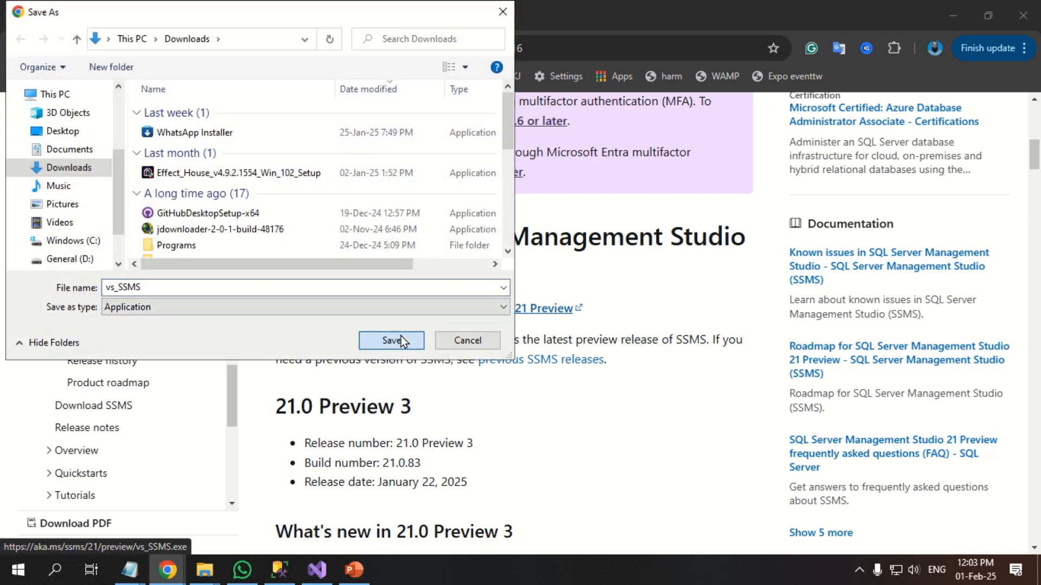
pyautogui.click(390, 340)
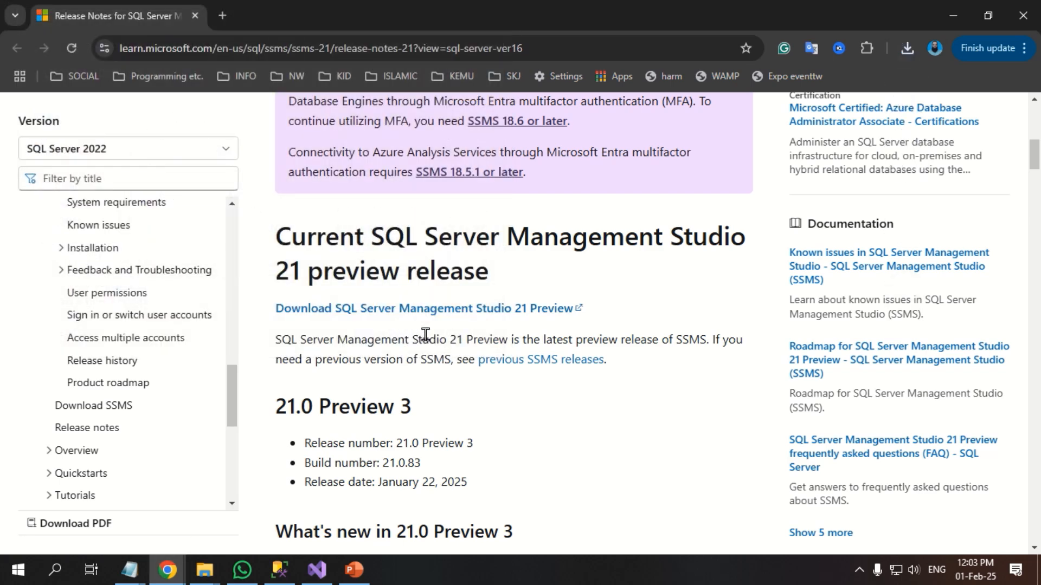